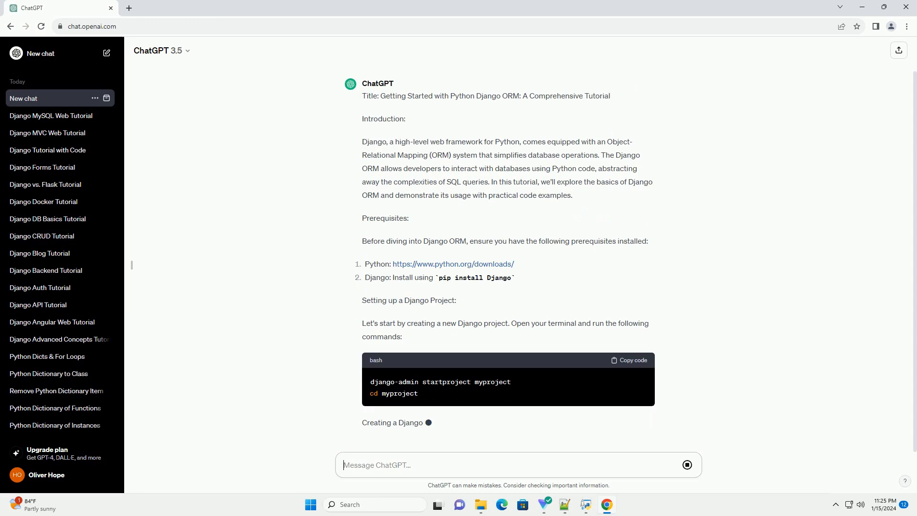
Scroll down through the generating answer's prerequisites, setup commands and Author/Book model definitions.
{"action": "scroll", "scroll_direction": "down", "scroll_amount": 3}
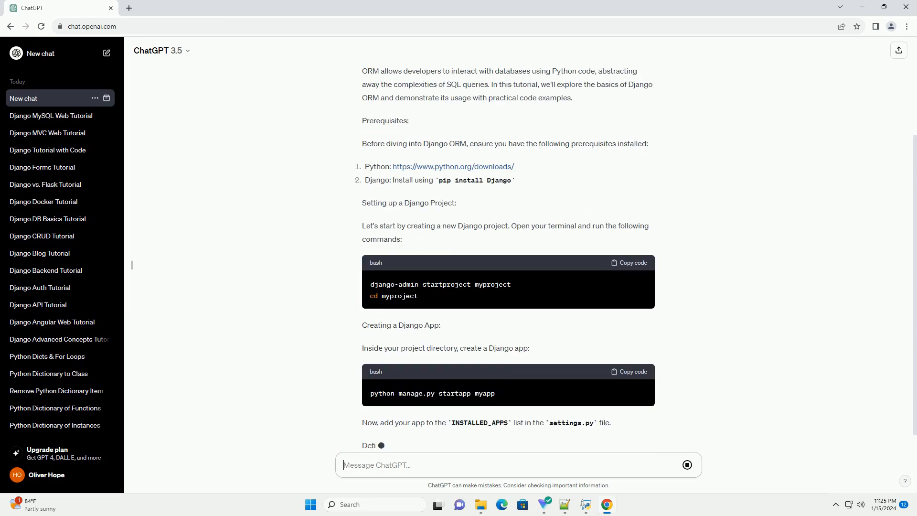
{"action": "scroll", "scroll_direction": "down", "scroll_amount": 3}
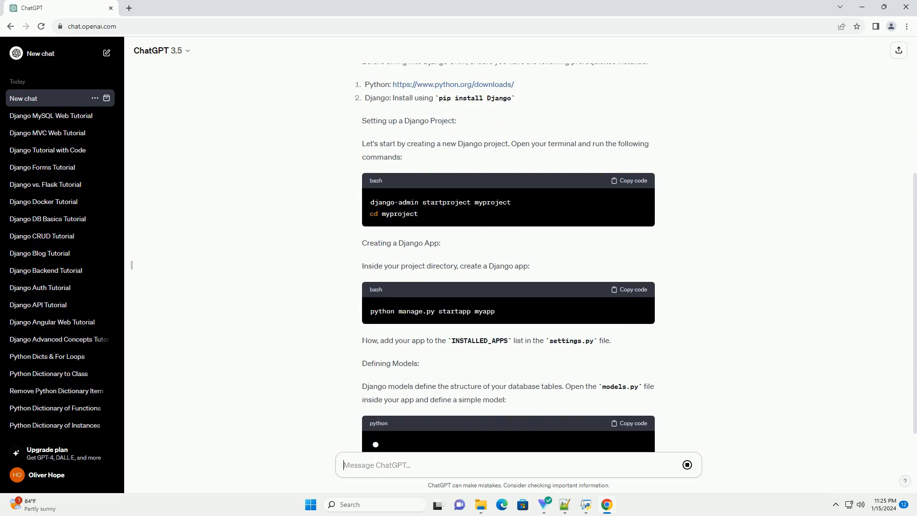
{"action": "scroll", "scroll_direction": "down", "scroll_amount": 3}
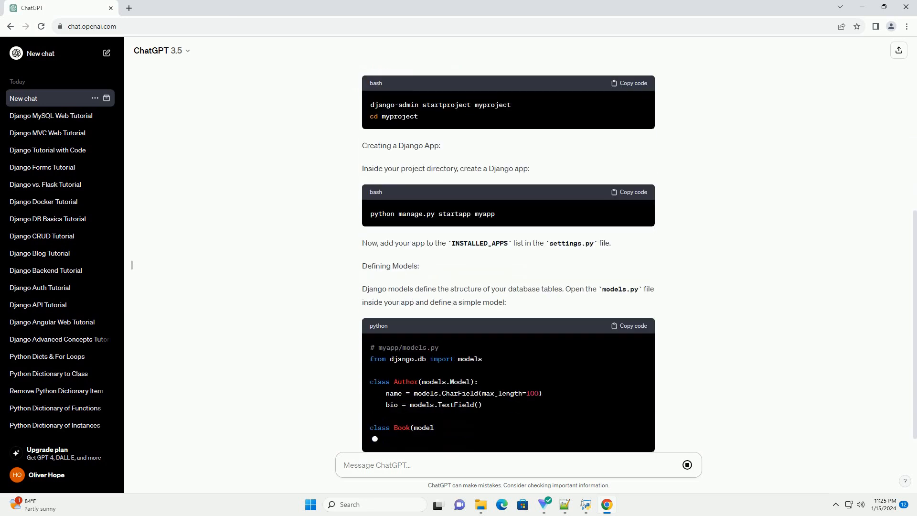
{"action": "scroll", "scroll_direction": "down", "scroll_amount": 3}
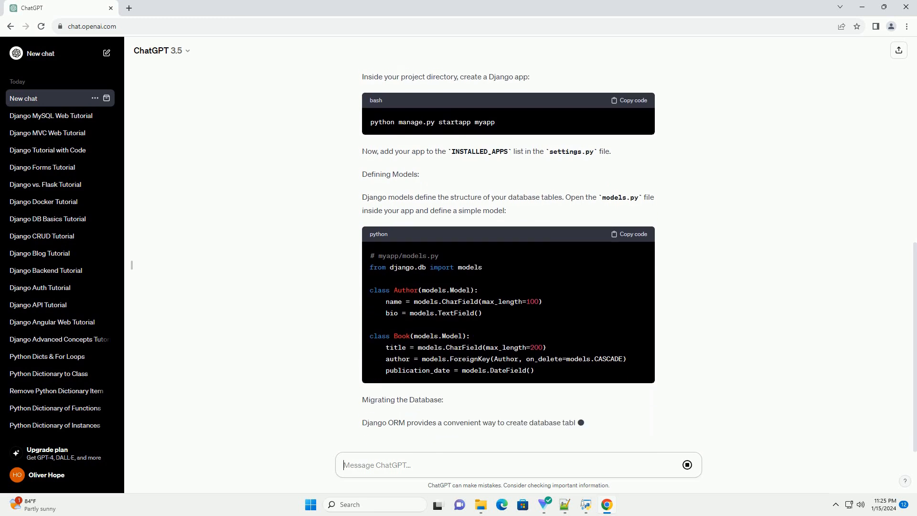
{"action": "scroll", "scroll_direction": "down", "scroll_amount": 3}
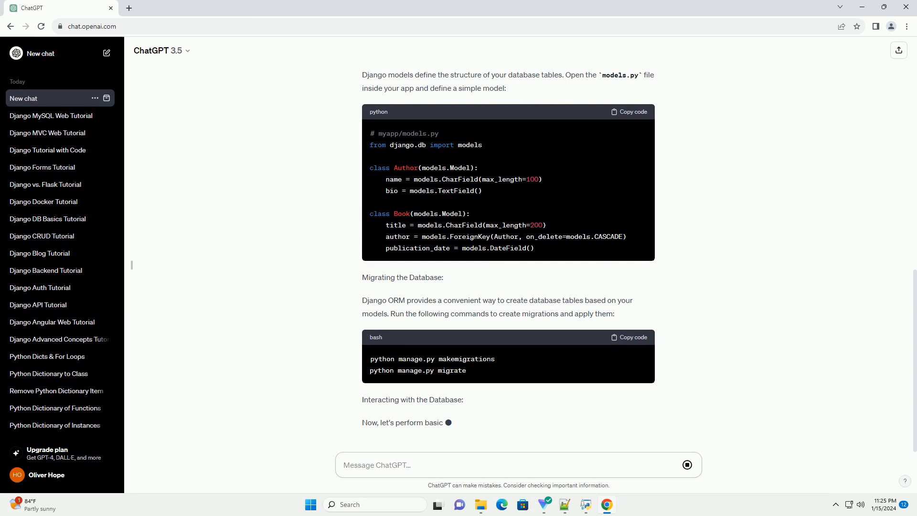
Scroll down past the migration commands and Creating Records example toward Reading Records.
{"action": "scroll", "scroll_direction": "down", "scroll_amount": 3}
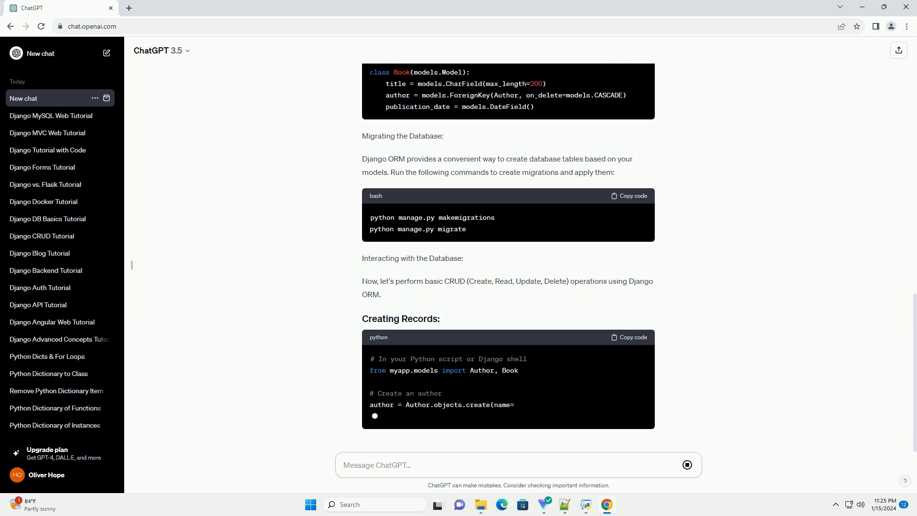
{"action": "scroll", "scroll_direction": "down", "scroll_amount": 3}
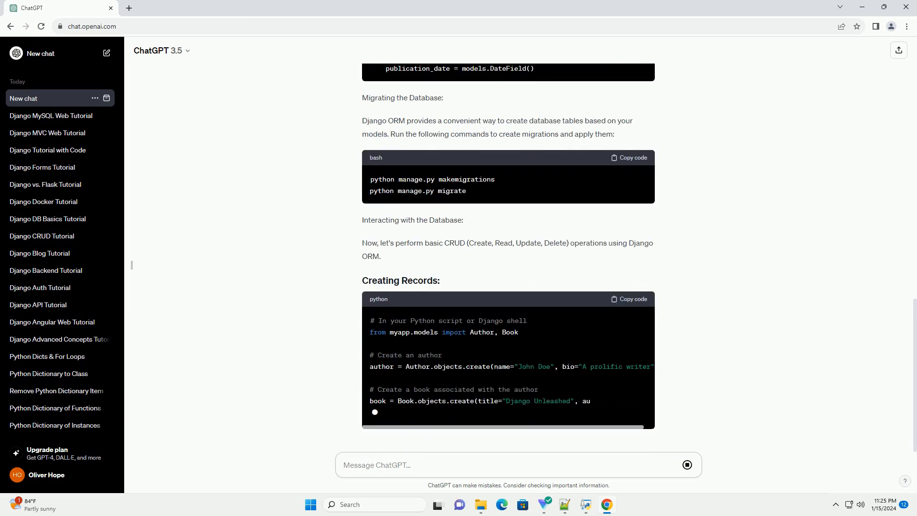
{"action": "scroll", "scroll_direction": "down", "scroll_amount": 3}
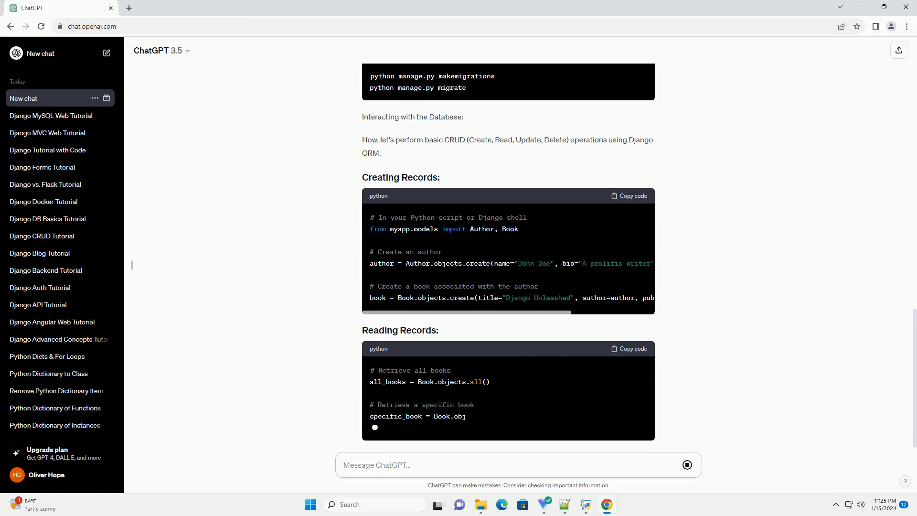
Scroll down through the Reading, Updating and Deleting Records code blocks as they appear.
{"action": "scroll", "scroll_direction": "down", "scroll_amount": 3}
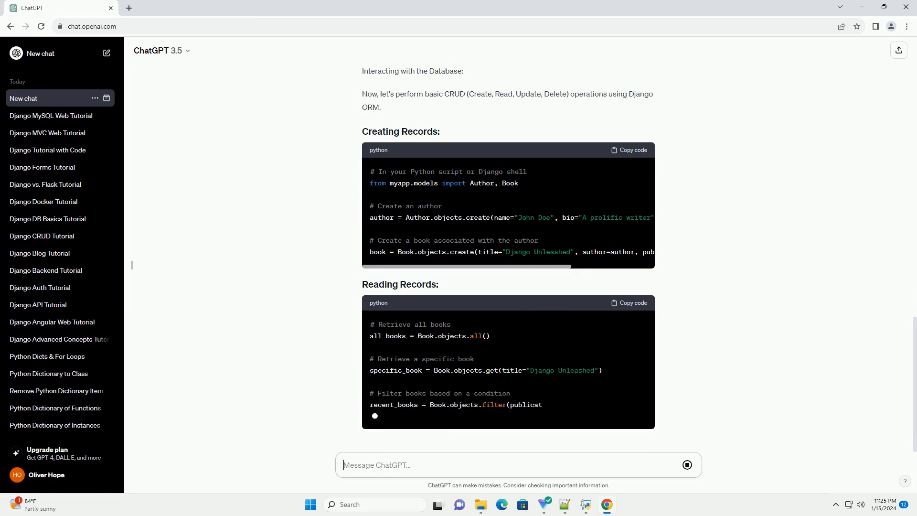
{"action": "scroll", "scroll_direction": "down", "scroll_amount": 3}
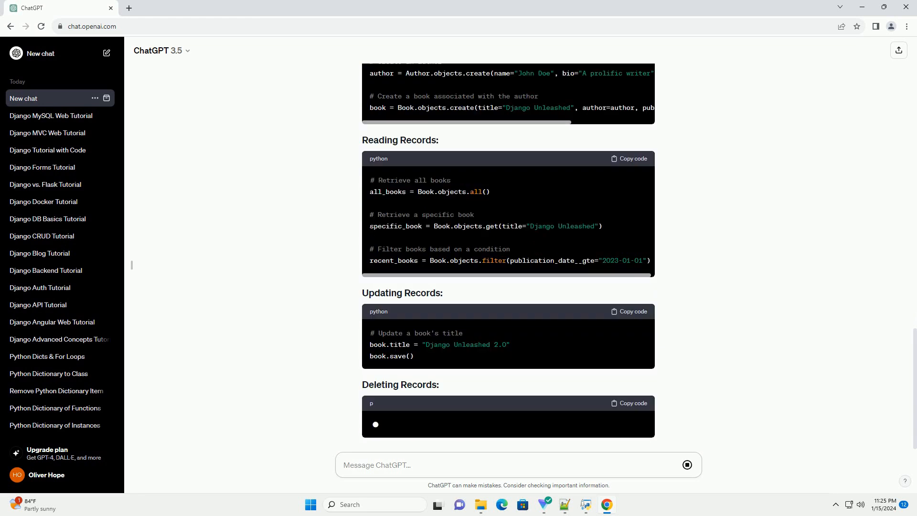
{"action": "scroll", "scroll_direction": "down", "scroll_amount": 3}
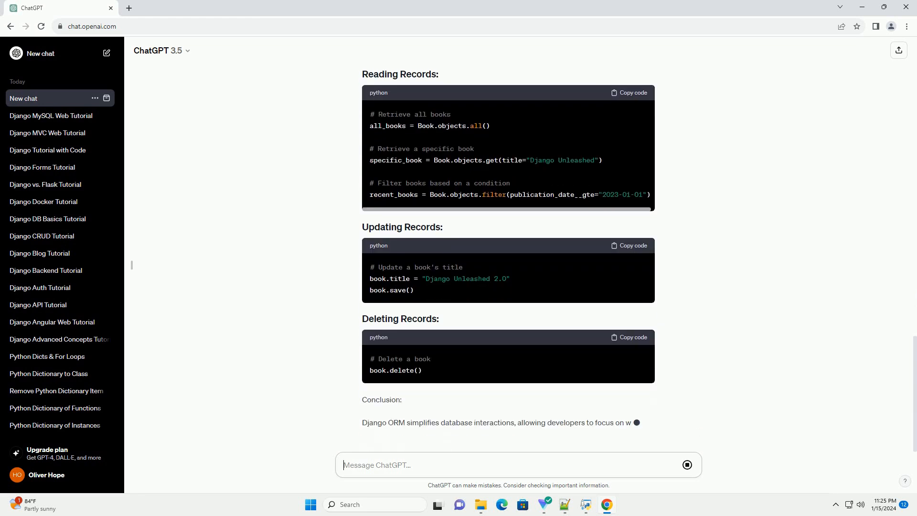
{"action": "scroll", "scroll_direction": "down", "scroll_amount": 3}
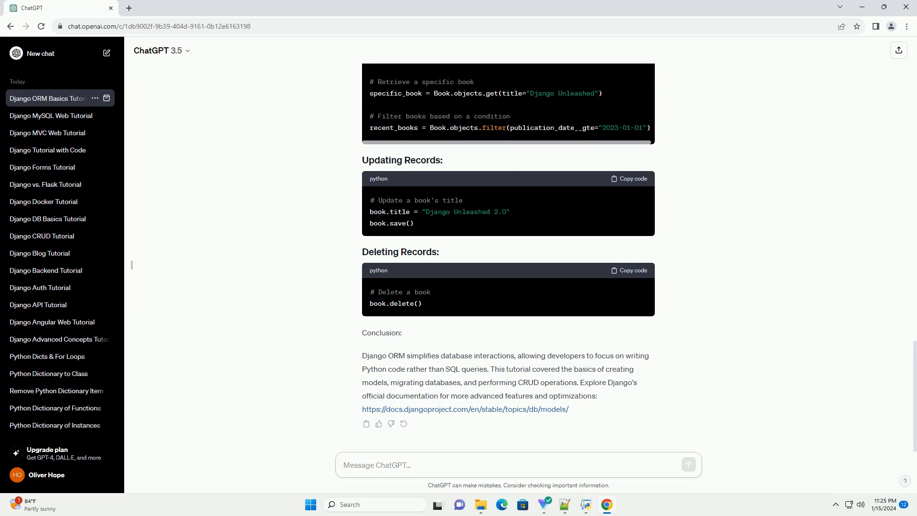
Click into the finished conversation once the Conclusion and Django documentation link are written.
{"action": "left_click", "coordinate": [515, 466]}
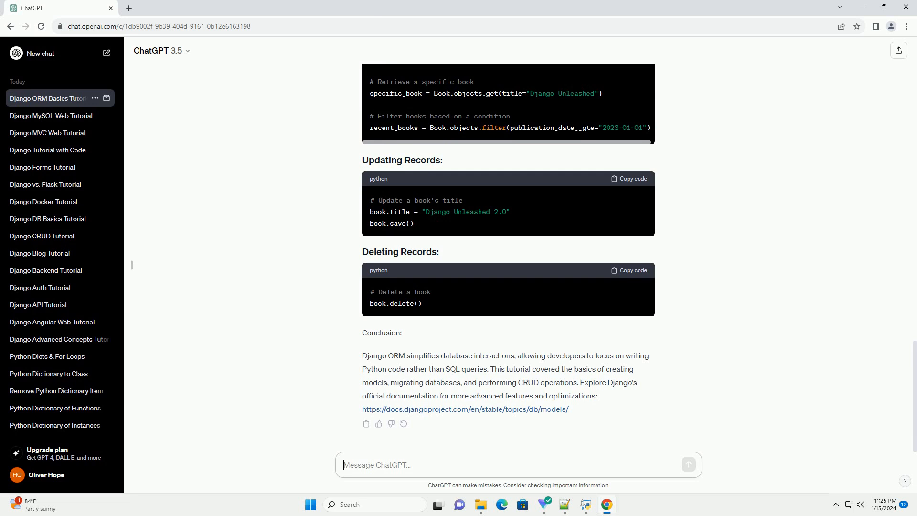